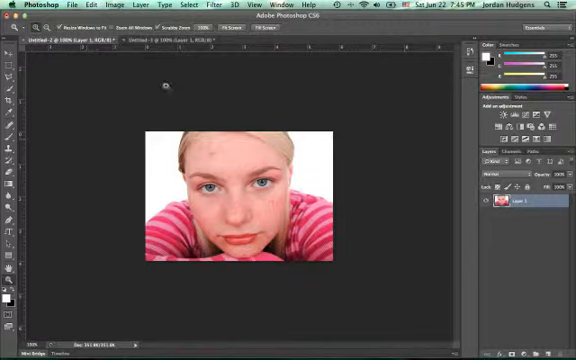
{"action": "mouse_move", "coordinate": [200, 91]}
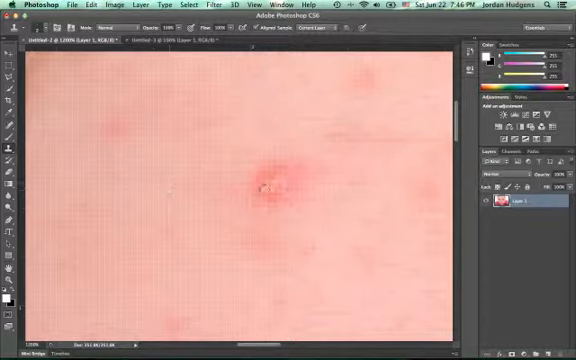
Stamp clean skin over the red blemish on the forehead
{"action": "left_click", "coordinate": [268, 188]}
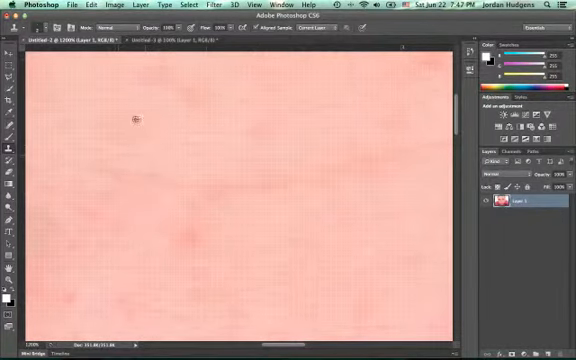
{"action": "mouse_move", "coordinate": [282, 220]}
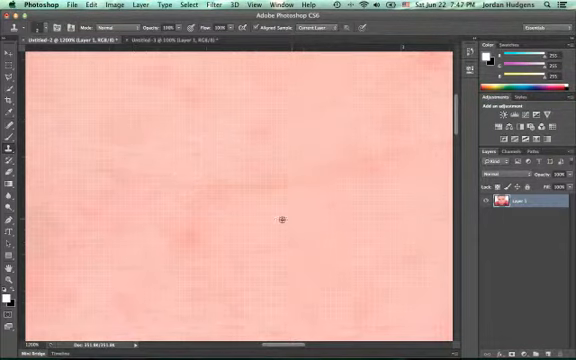
{"action": "mouse_move", "coordinate": [298, 127]}
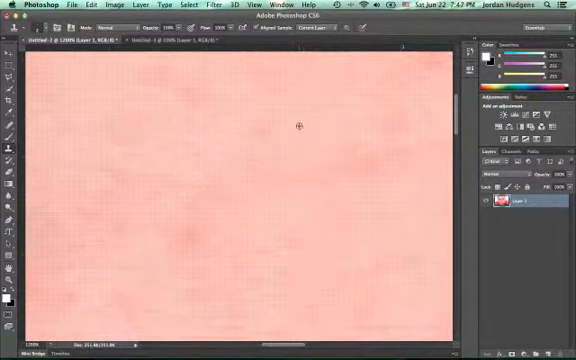
{"action": "mouse_move", "coordinate": [225, 225]}
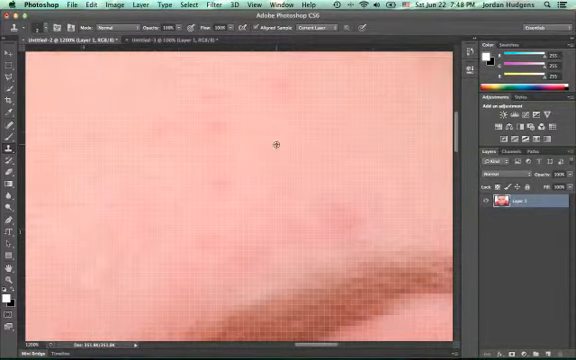
{"action": "mouse_move", "coordinate": [318, 168]}
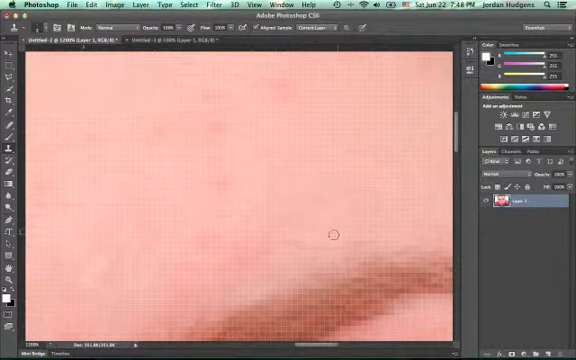
{"action": "mouse_move", "coordinate": [277, 248]}
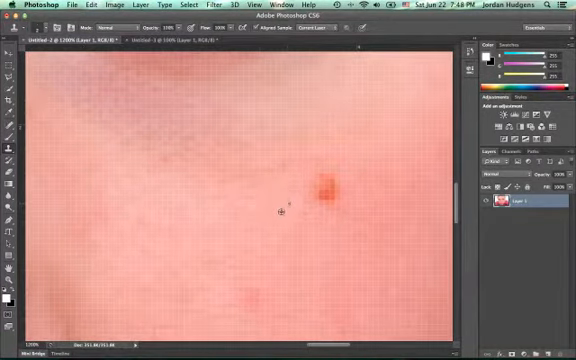
Sample skin beside the cheek blemish and stamp it over the red spot
{"action": "left_click", "coordinate": [325, 193]}
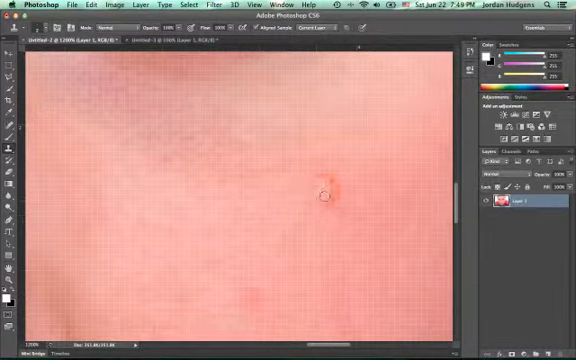
{"action": "left_click", "coordinate": [325, 195]}
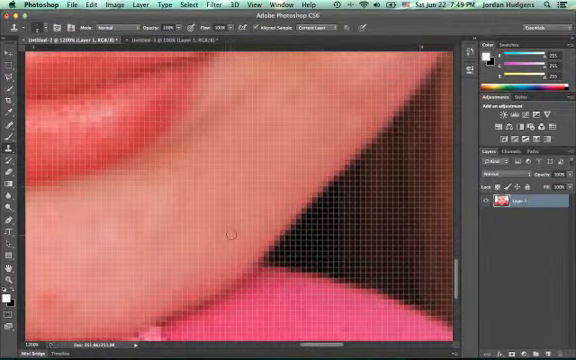
{"action": "mouse_move", "coordinate": [272, 213]}
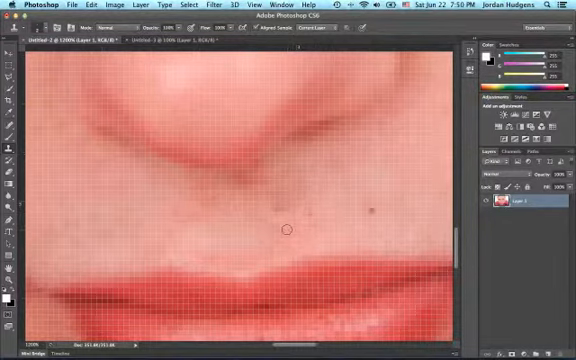
Clone clean skin over the dark spots below the lower lip
{"action": "left_click", "coordinate": [283, 226]}
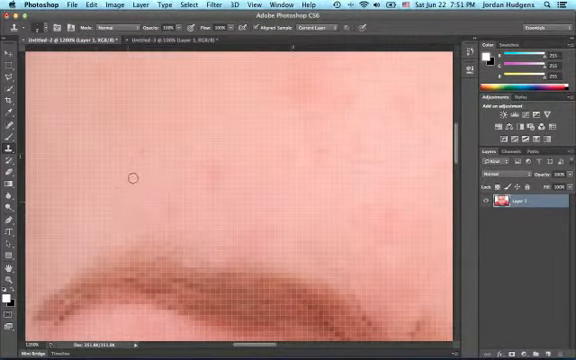
{"action": "mouse_move", "coordinate": [201, 173]}
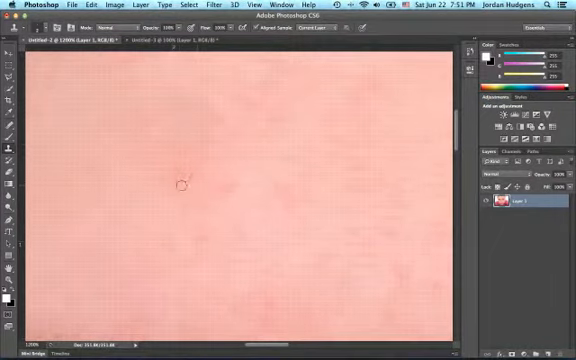
{"action": "mouse_move", "coordinate": [107, 165]}
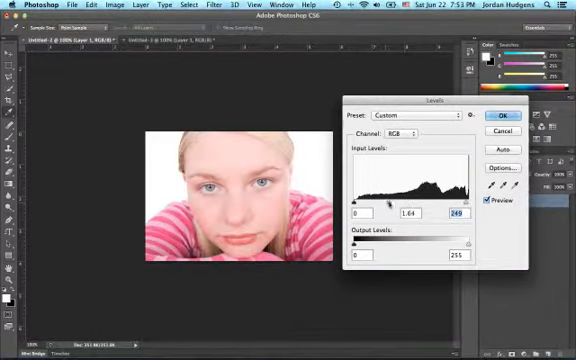
Drag the Levels gray slider back to 1.56 and apply the adjustment
{"action": "left_click_drag", "start_coordinate": [390, 205], "coordinate": [385, 205]}
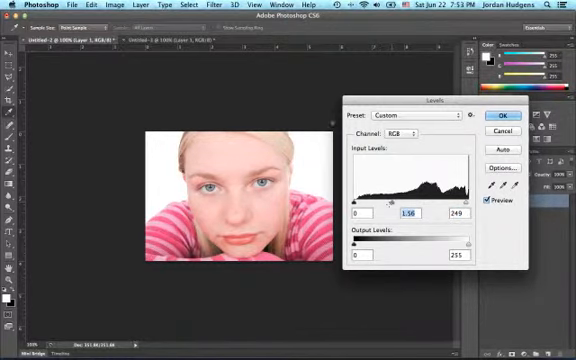
{"action": "left_click", "coordinate": [500, 116]}
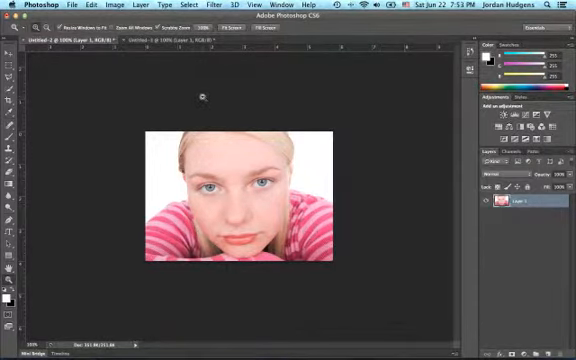